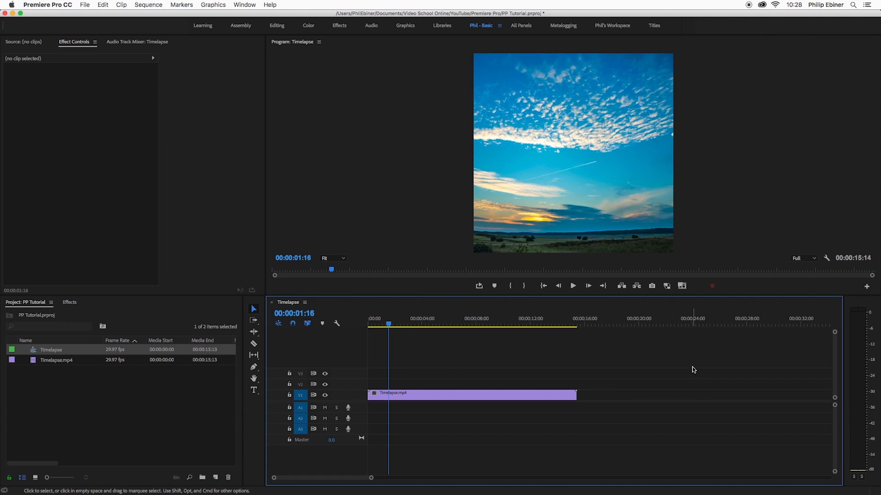
pyautogui.moveTo(583, 348)
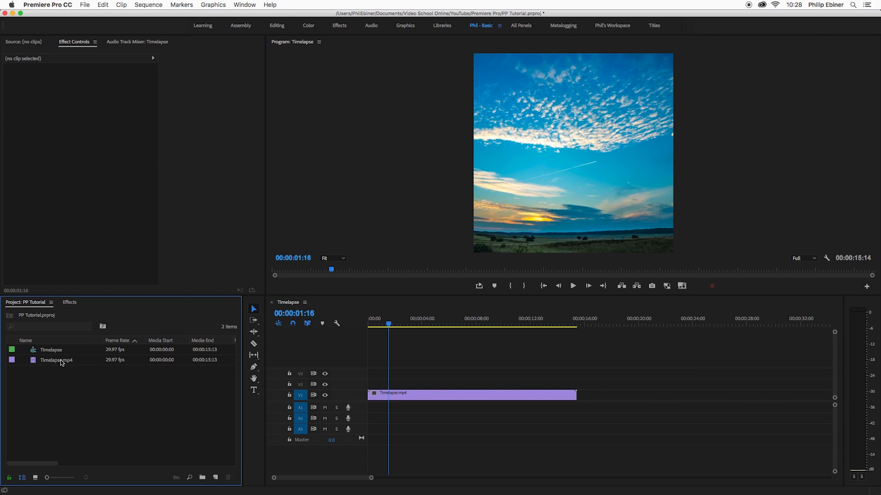
# - Select Timelapse.mp4 in the Project panel to build a matching Timelapse sequence from it
pyautogui.click(54, 360)
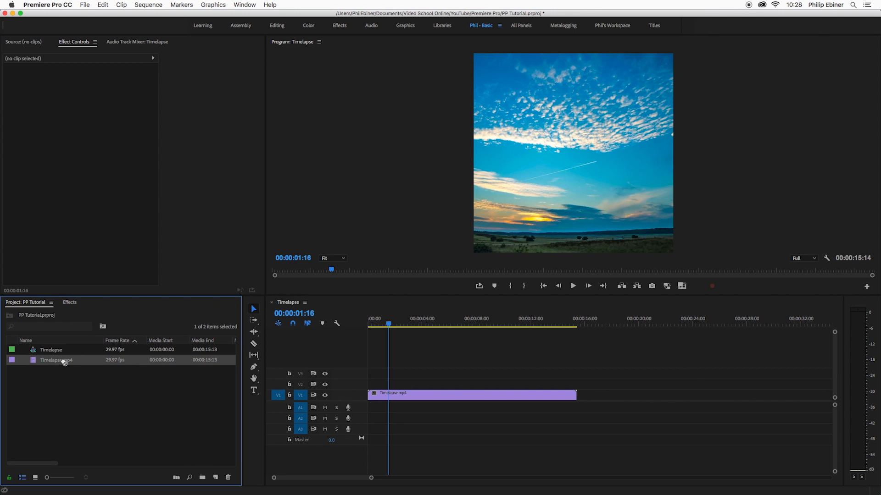
pyautogui.moveTo(59, 367)
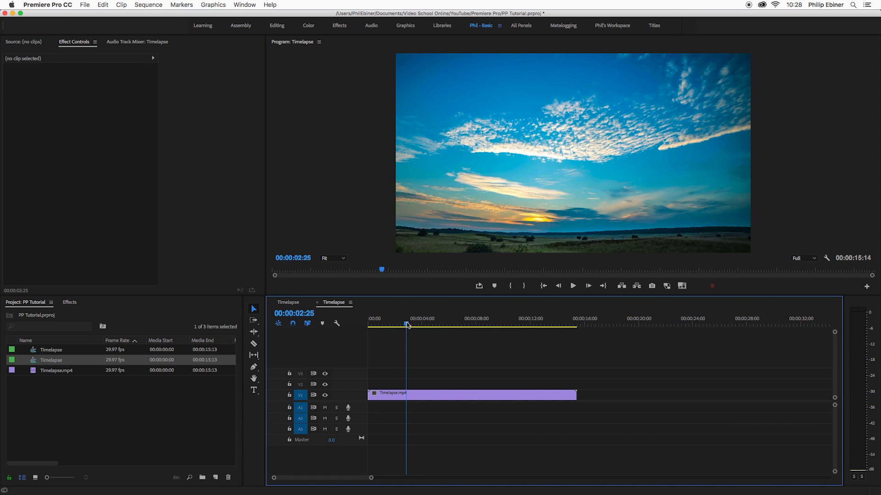
# - Set the sequence Frame Size to 1080 × 1080 in Sequence Settings and confirm deleting previews
pyautogui.click(149, 5)
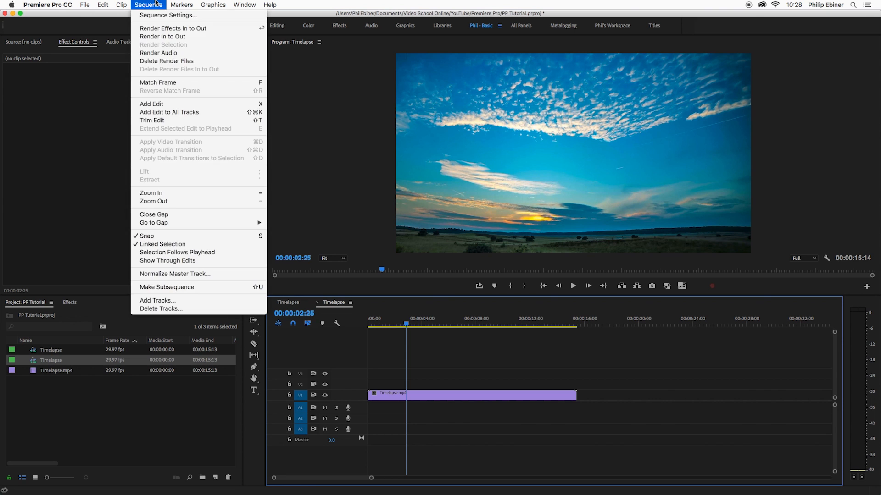
pyautogui.click(166, 16)
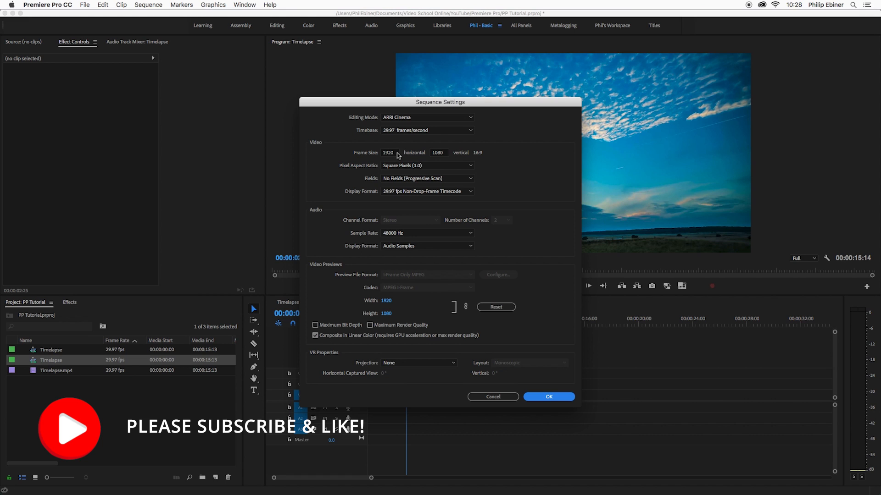
pyautogui.click(387, 152)
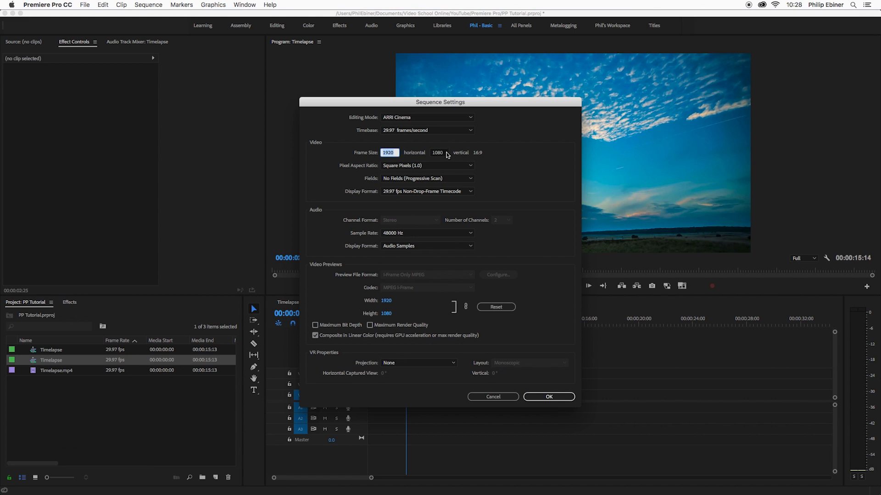
pyautogui.moveTo(410, 165)
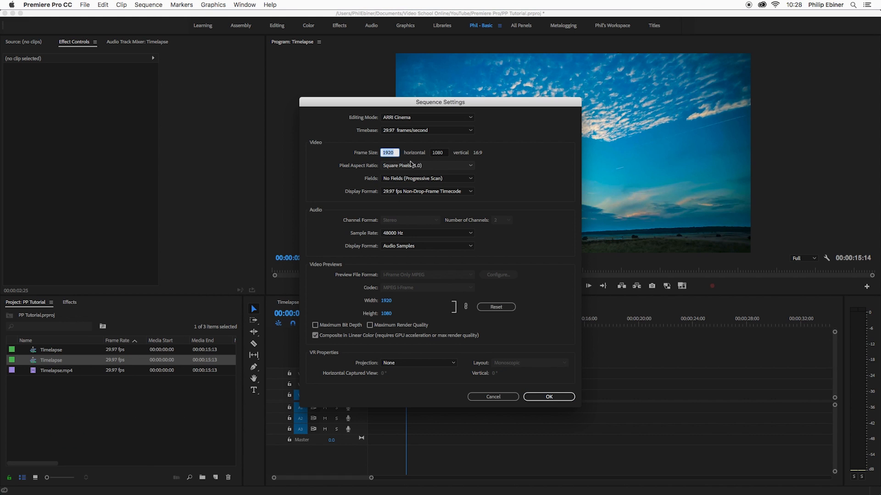
pyautogui.write('1080')
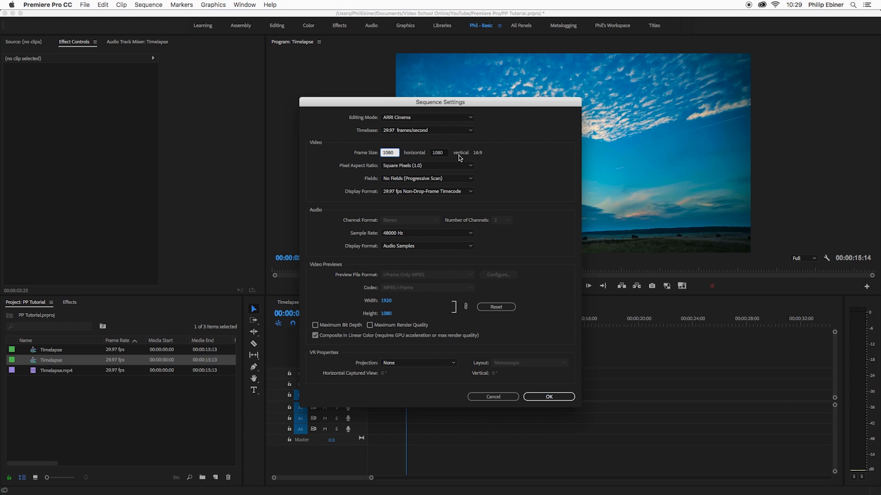
pyautogui.click(436, 152)
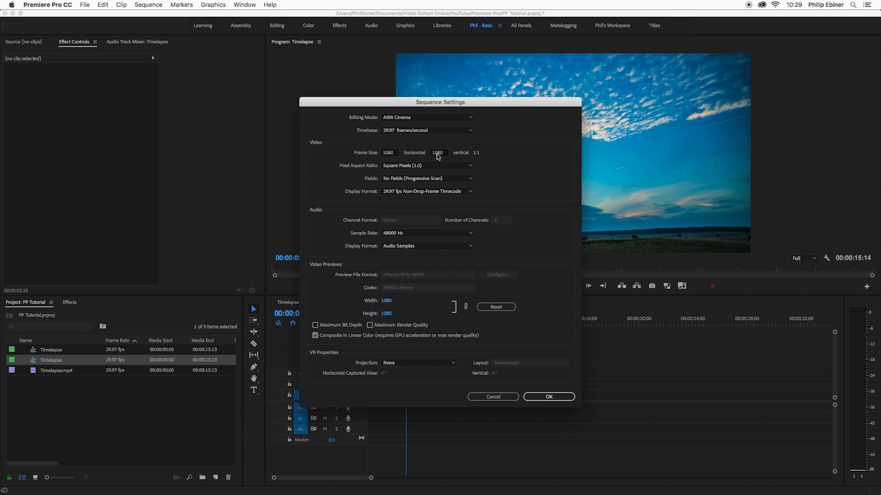
pyautogui.moveTo(439, 157)
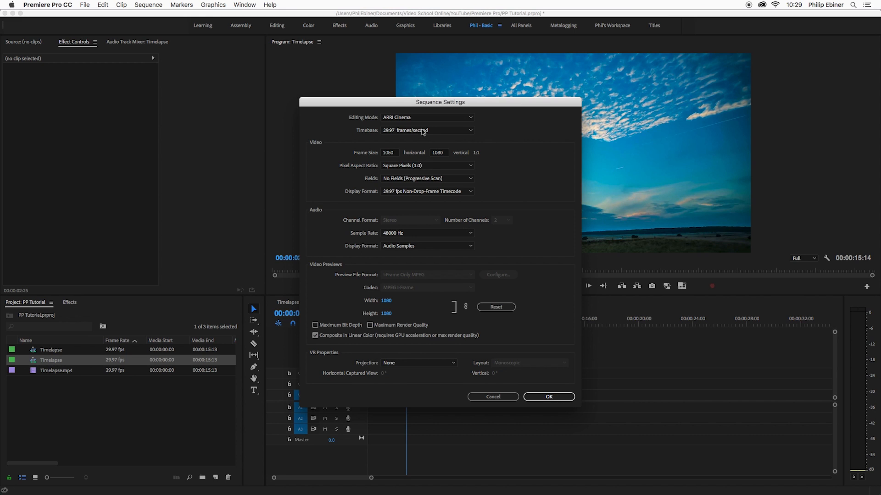
pyautogui.moveTo(600, 334)
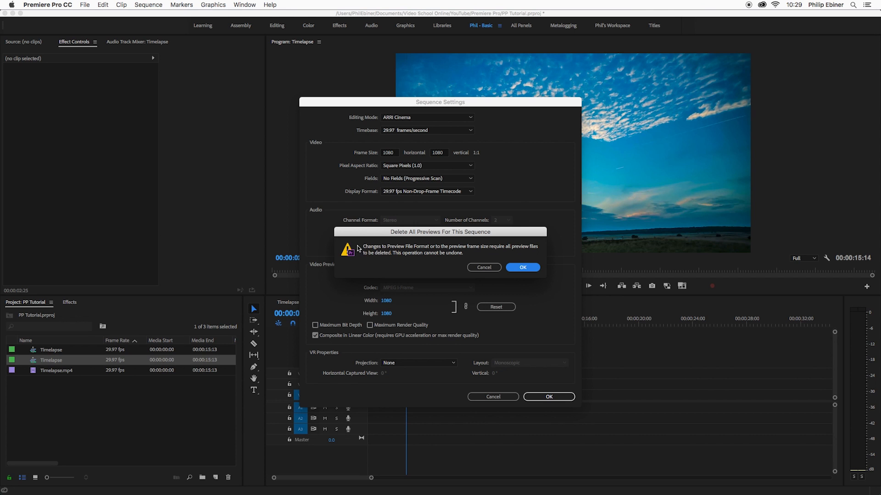
pyautogui.click(521, 267)
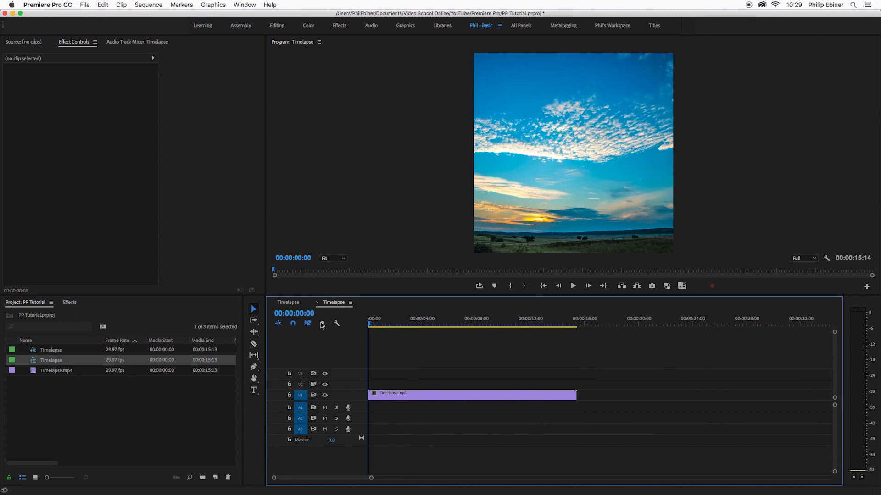
# - Trim the Timelapse.mp4 clip's end on the timeline down to about five seconds
pyautogui.click(572, 287)
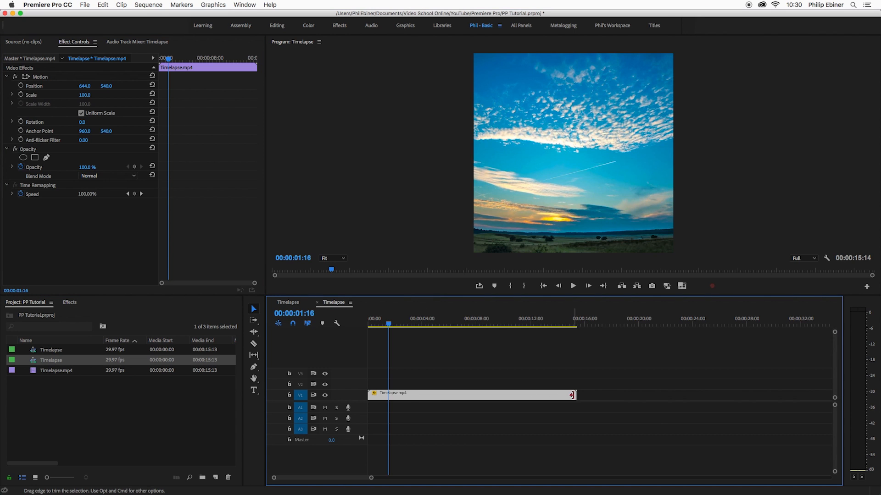
pyautogui.moveTo(573, 394); pyautogui.dragTo(435, 394)
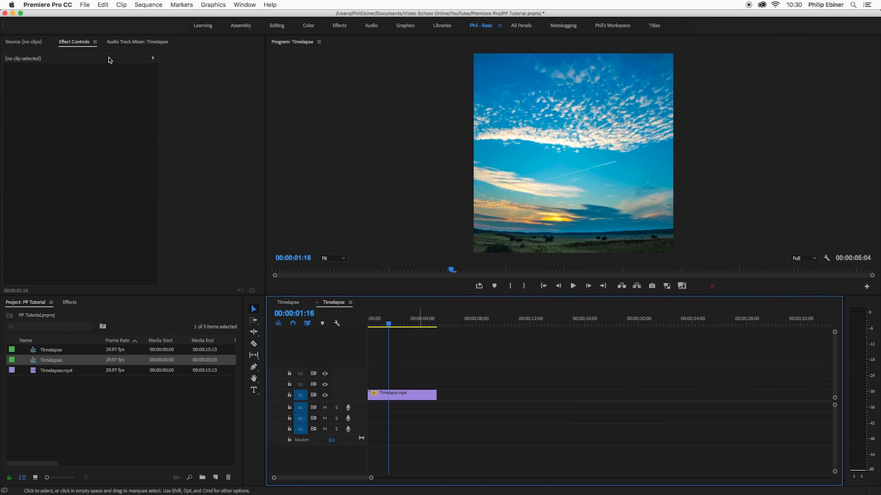
pyautogui.click(84, 4)
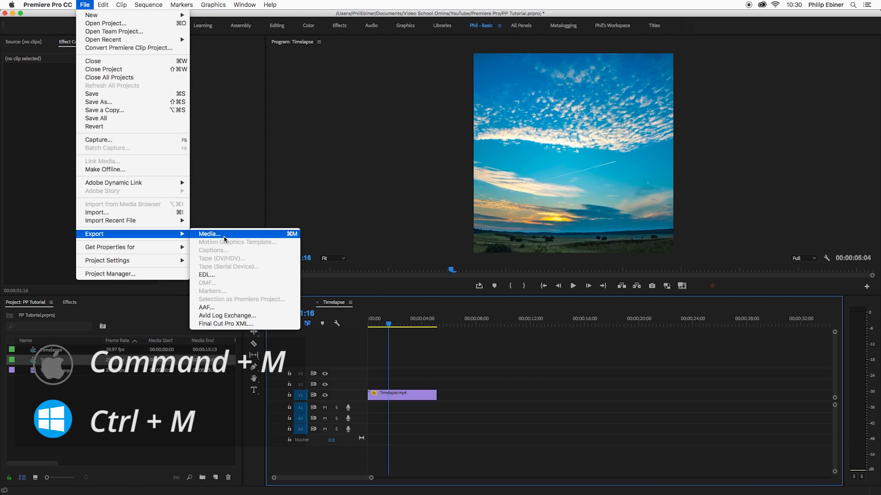
# - Bring up Export Media settings with H.264 match-source preset and review the Preset list
pyautogui.click(208, 234)
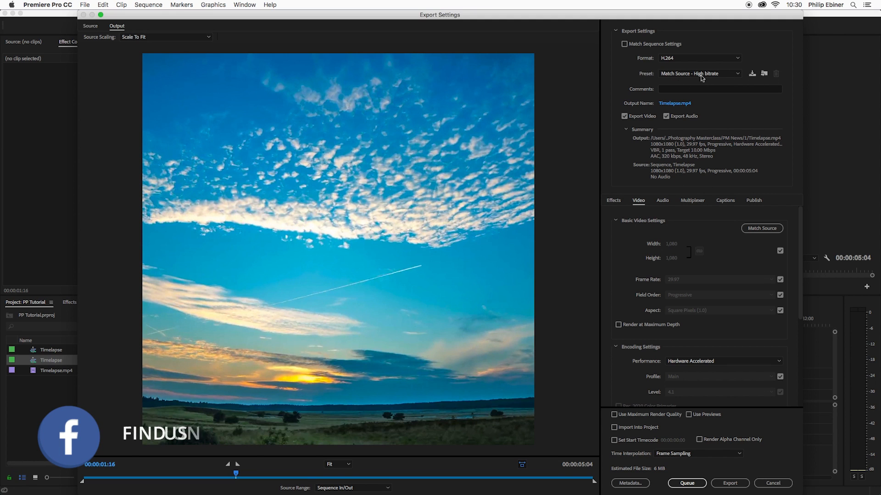
pyautogui.click(699, 73)
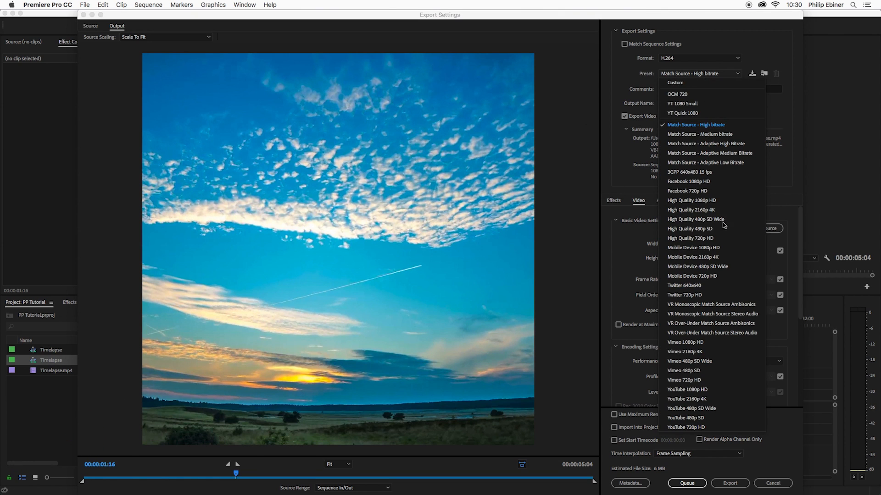
pyautogui.click(695, 124)
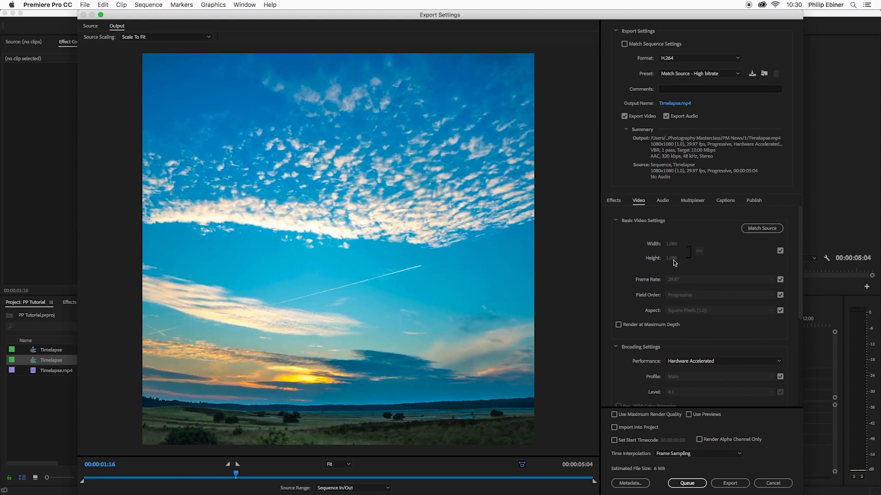
pyautogui.moveTo(617, 241)
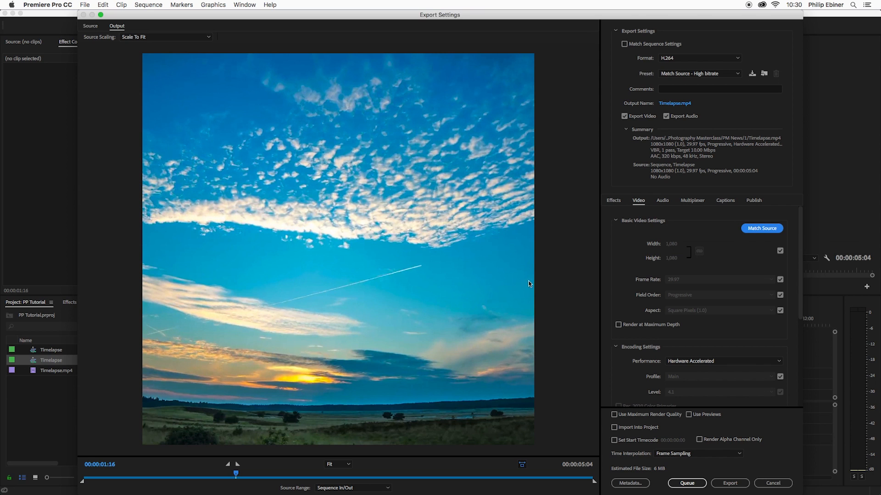
pyautogui.moveTo(645, 63)
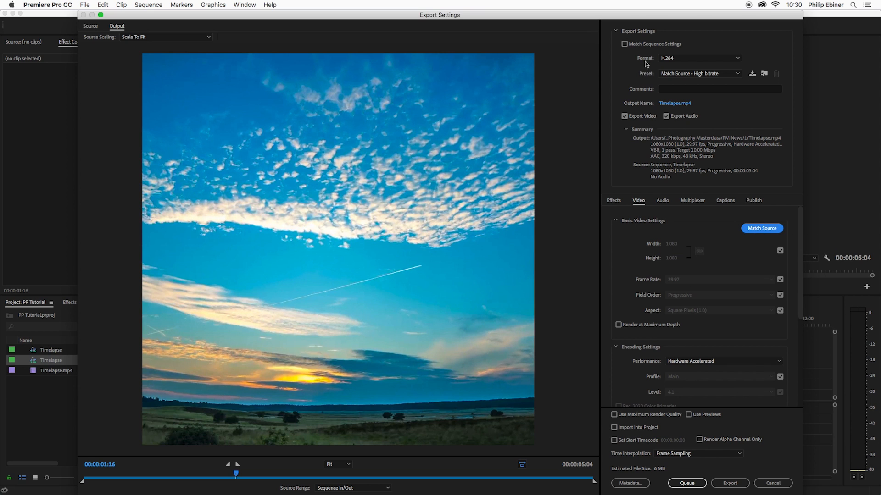
pyautogui.click(699, 73)
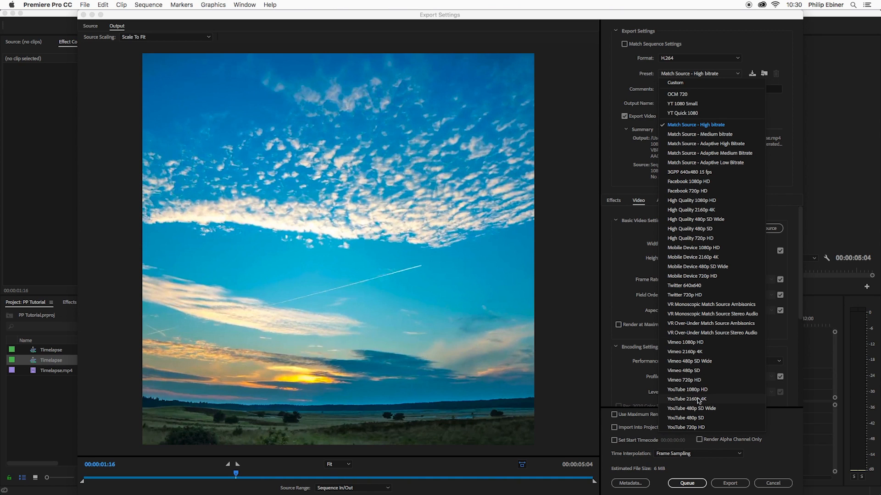
pyautogui.moveTo(721, 375)
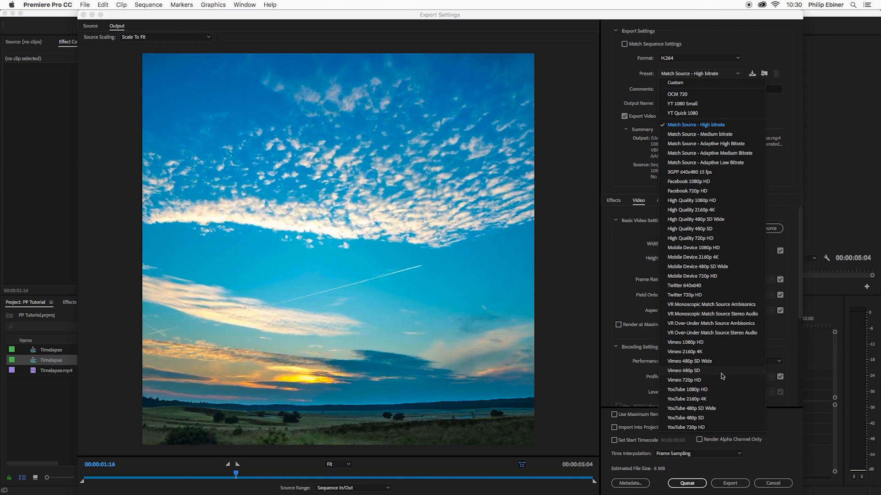
pyautogui.moveTo(695, 191)
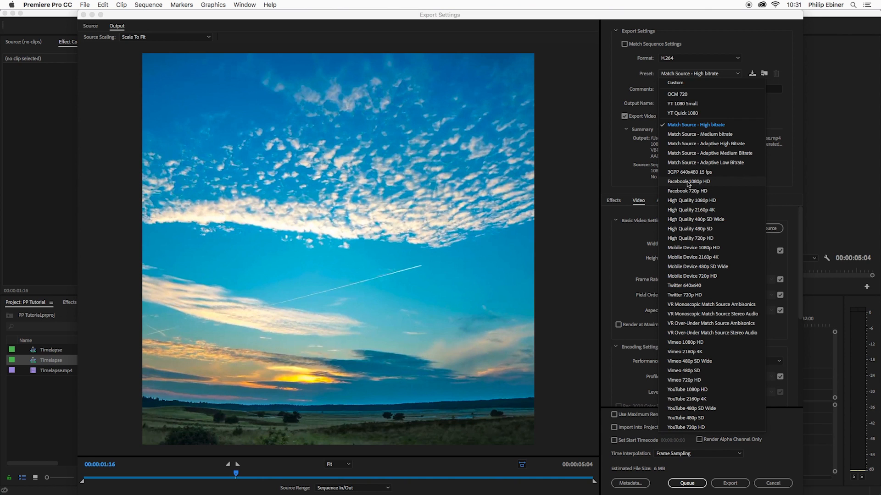
# - Unlink width/height, set export Width to 1080 and keep Aspect at Square Pixels
pyautogui.click(688, 182)
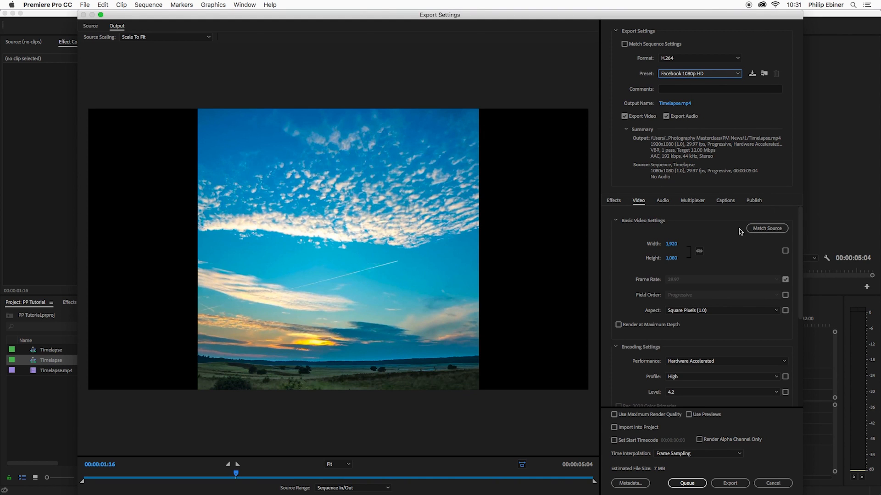
pyautogui.moveTo(616, 228)
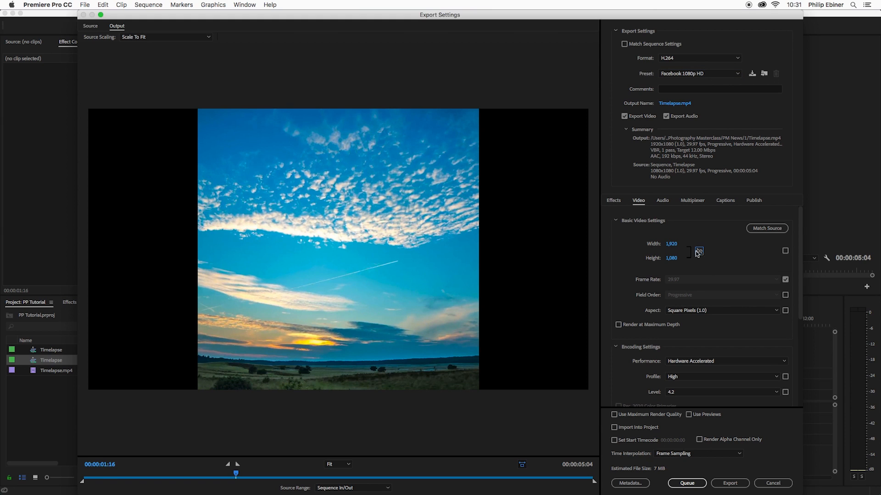
pyautogui.click(674, 244)
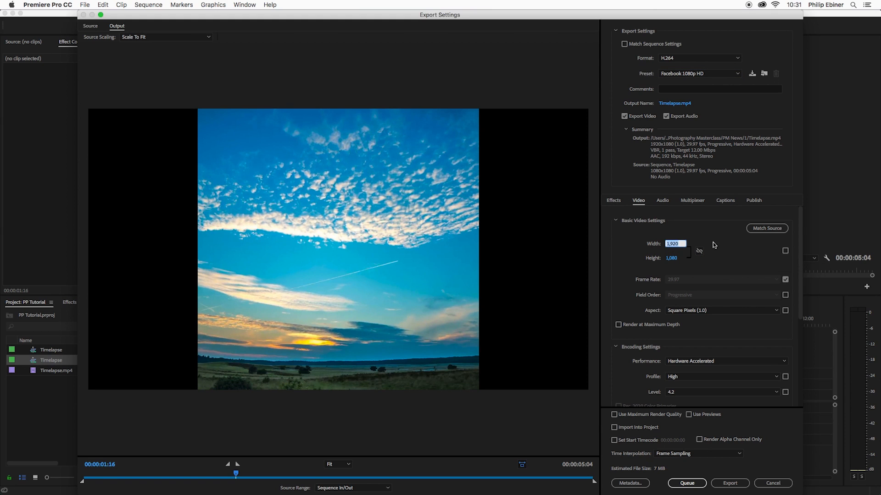
pyautogui.write('1080')
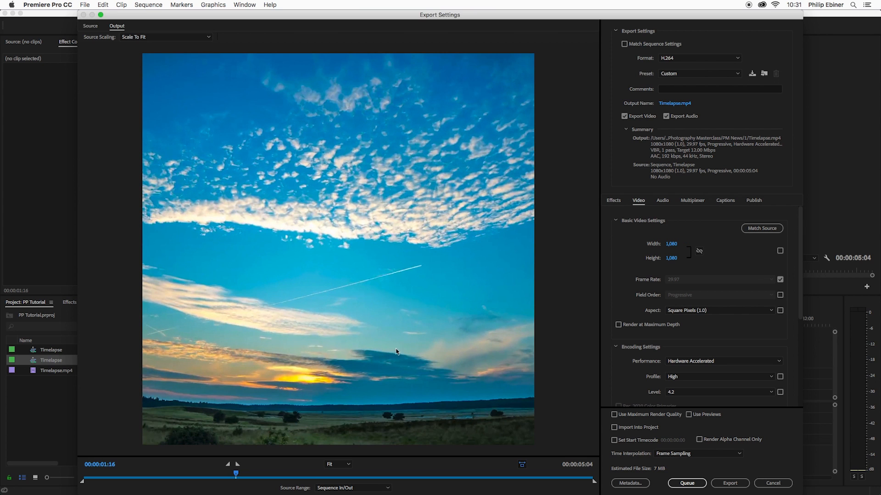
pyautogui.scroll(-3)
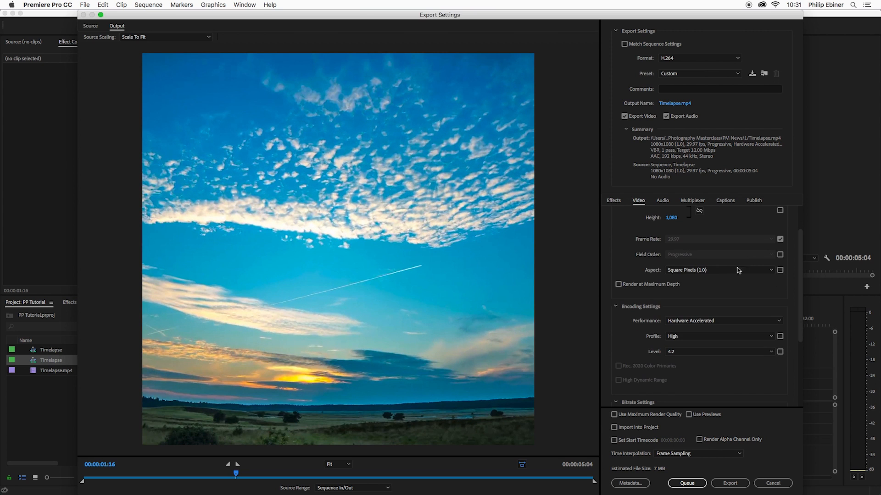
pyautogui.click(719, 270)
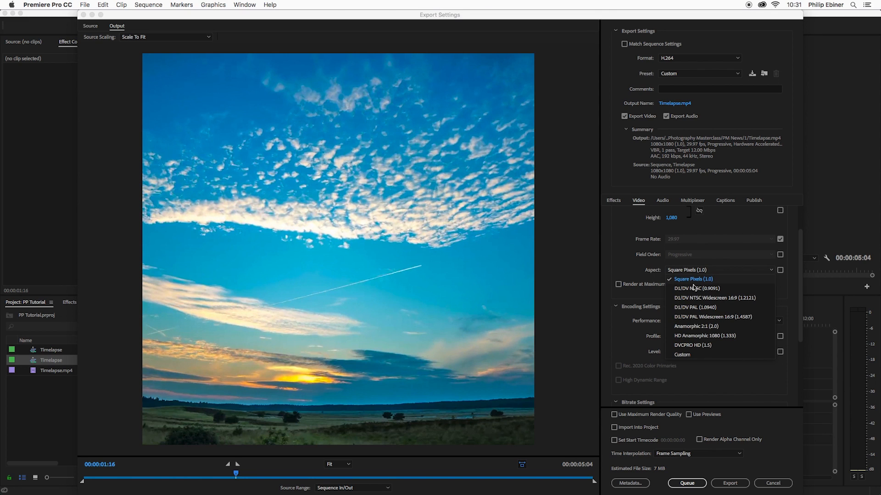
pyautogui.moveTo(633, 271)
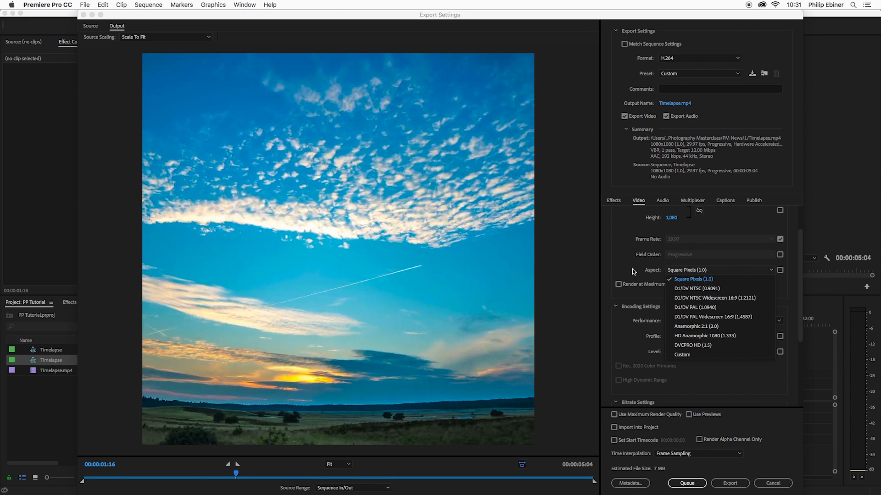
pyautogui.click(693, 279)
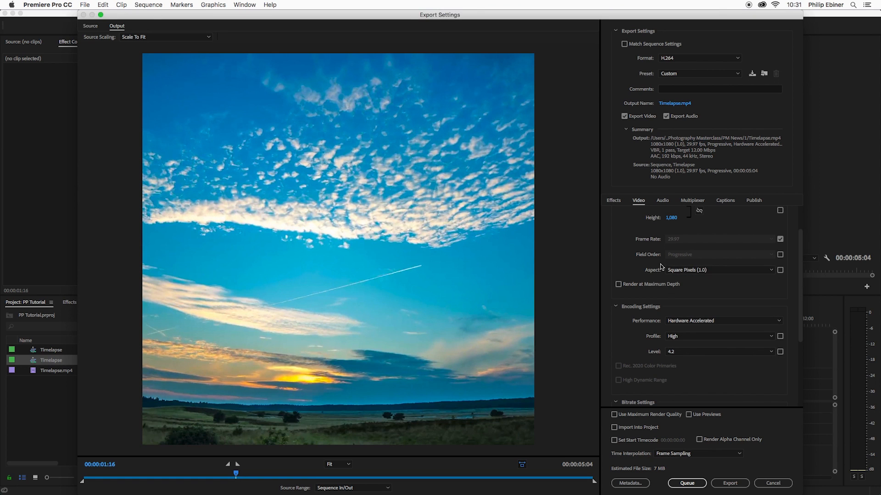
# - Set Bitrate Encoding to VBR, 2 pass and enable Use Maximum Render Quality
pyautogui.scroll(-3)
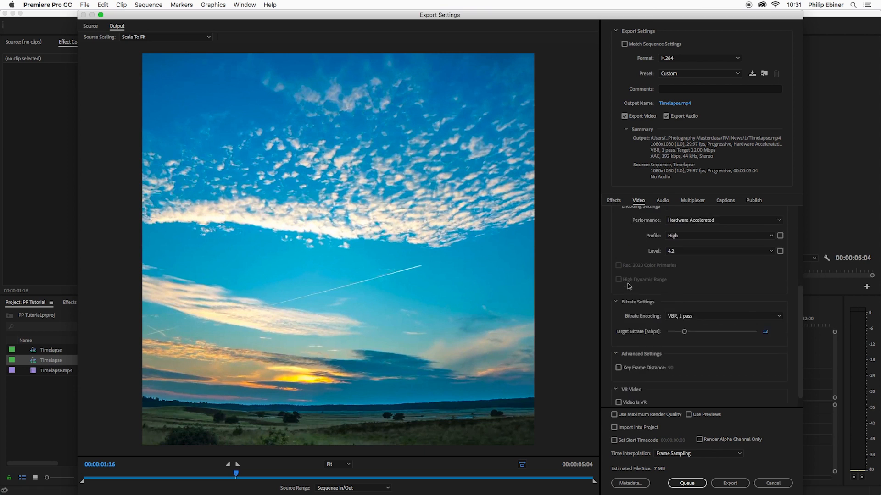
pyautogui.scroll(-3)
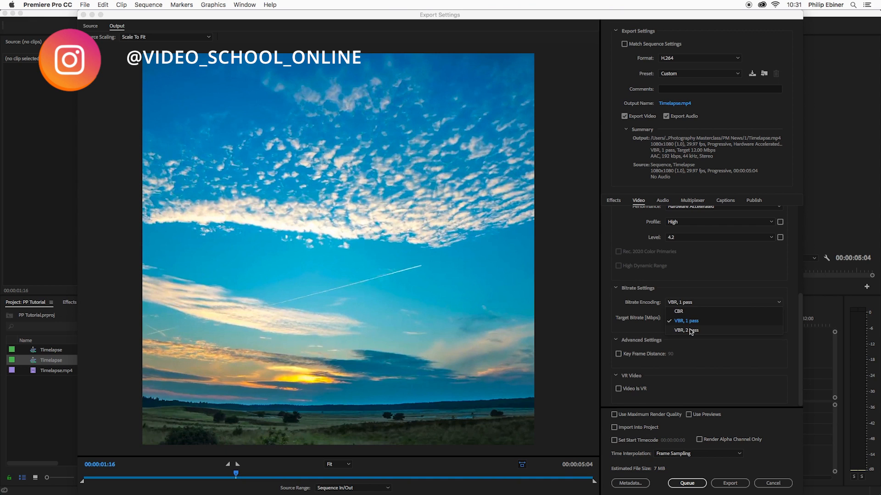
pyautogui.click(686, 330)
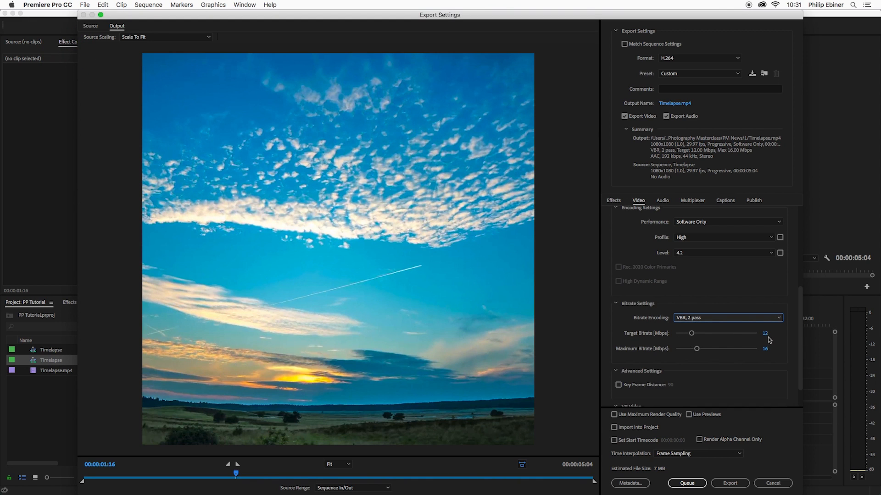
pyautogui.moveTo(666, 338)
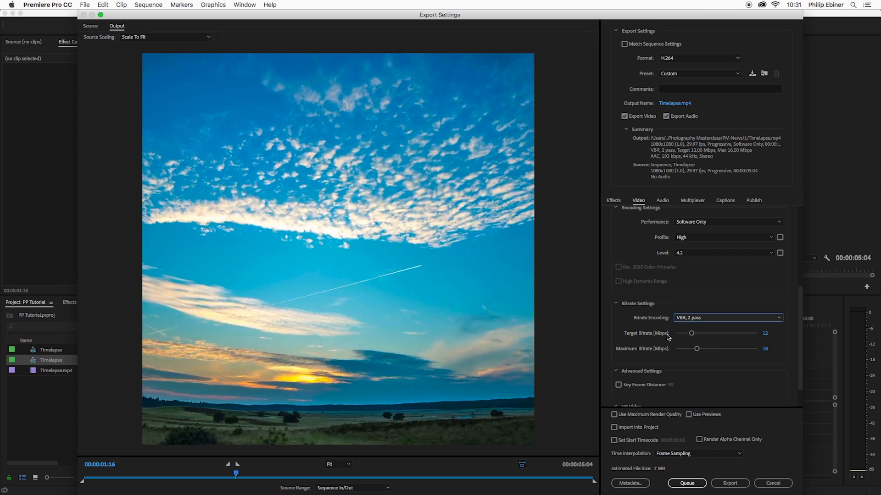
pyautogui.scroll(-3)
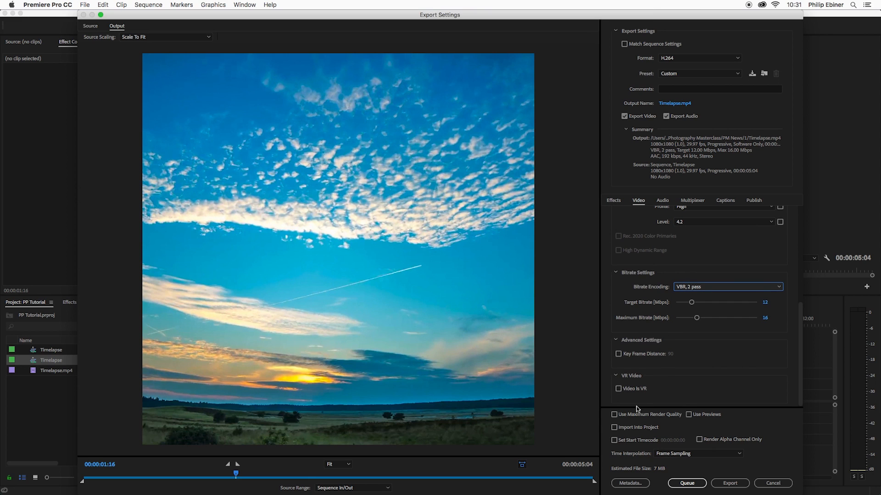
pyautogui.click(613, 415)
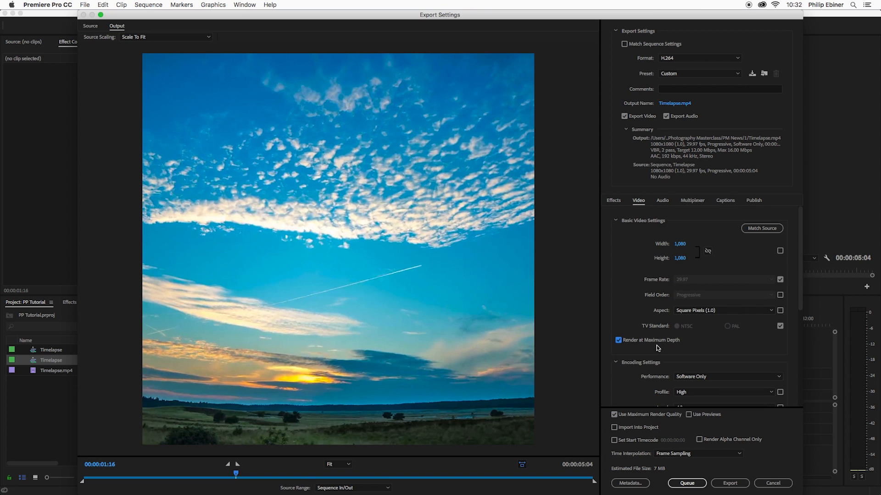
pyautogui.moveTo(721, 174)
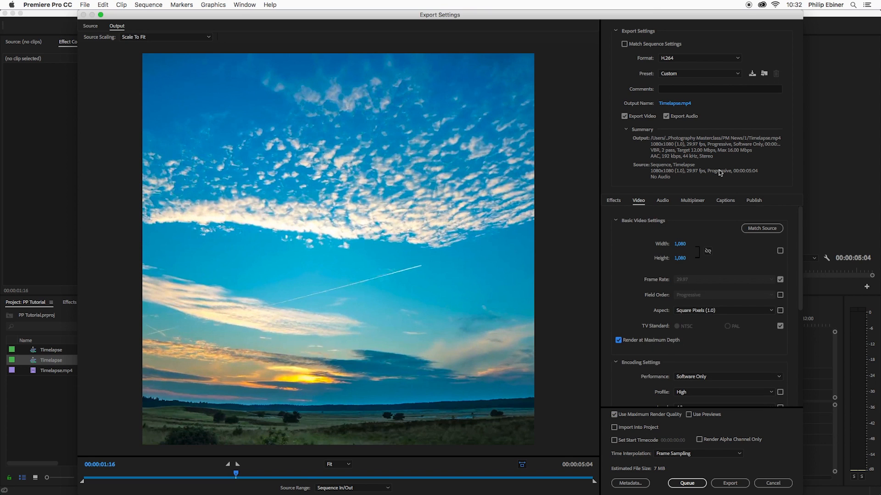
pyautogui.moveTo(752, 74)
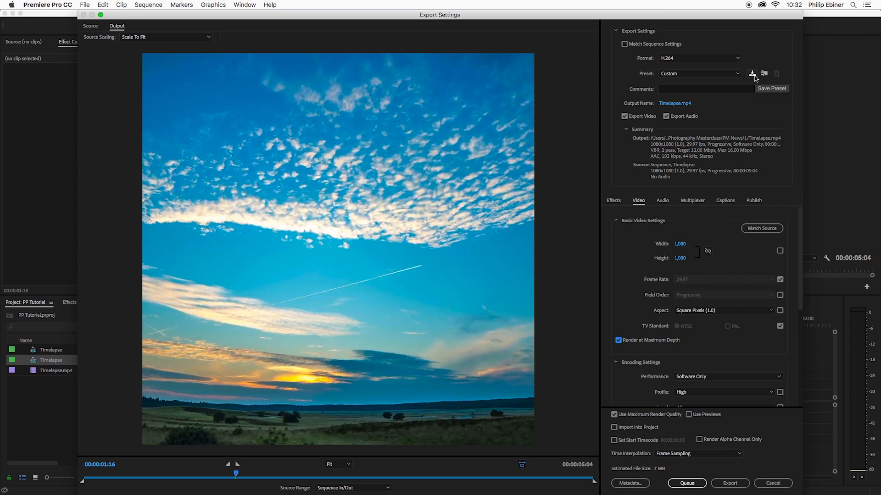
# - Save the export settings as a custom preset named 'Facebook 1080 Square'
pyautogui.click(752, 74)
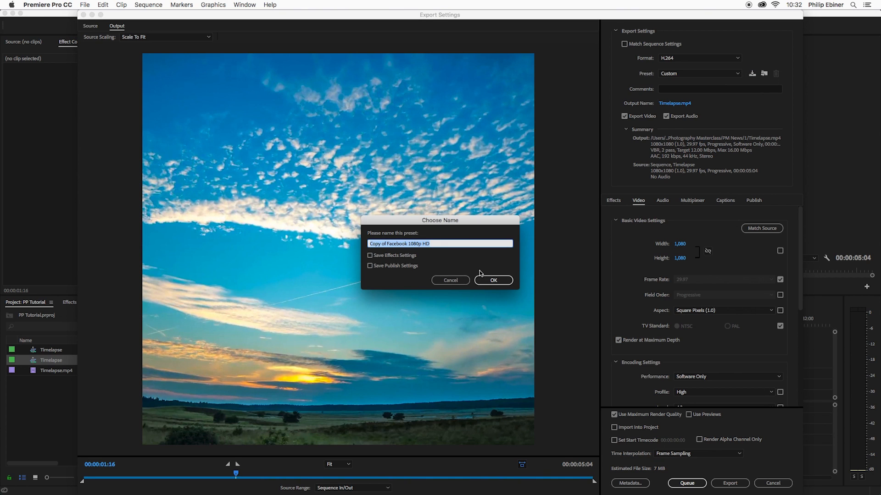
pyautogui.write('Gsv')
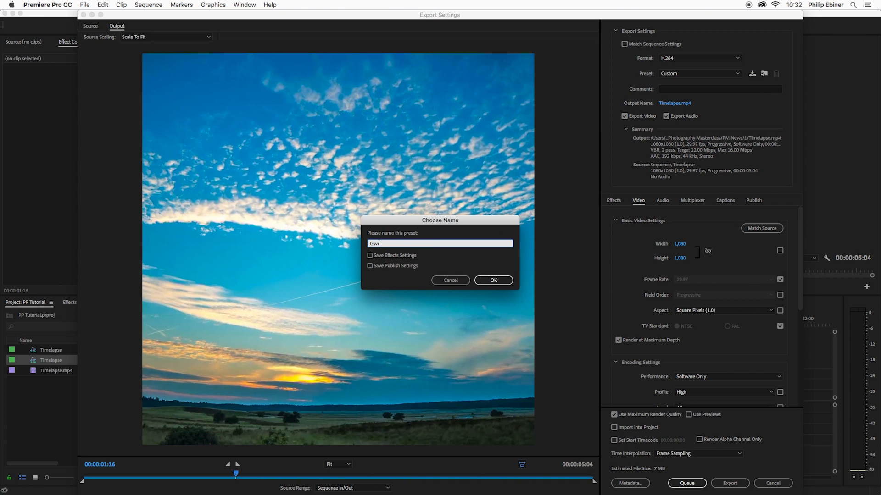
pyautogui.write('Facebook 1080 Square')
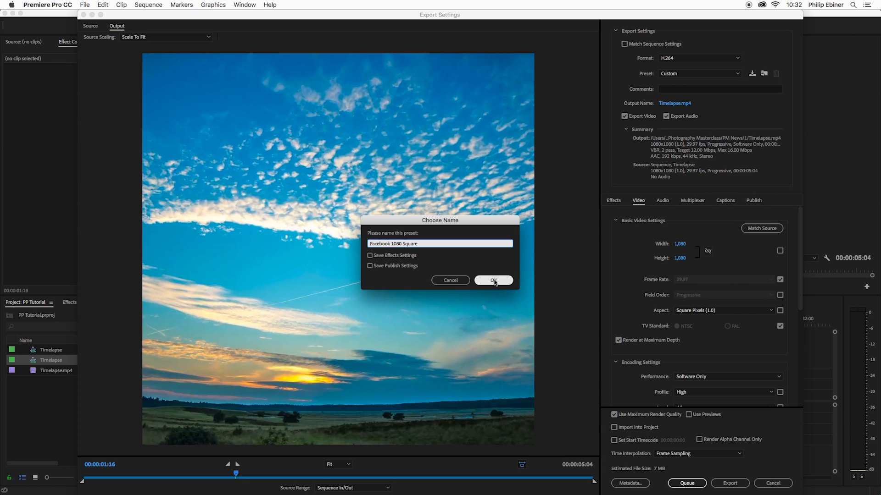
pyautogui.click(492, 281)
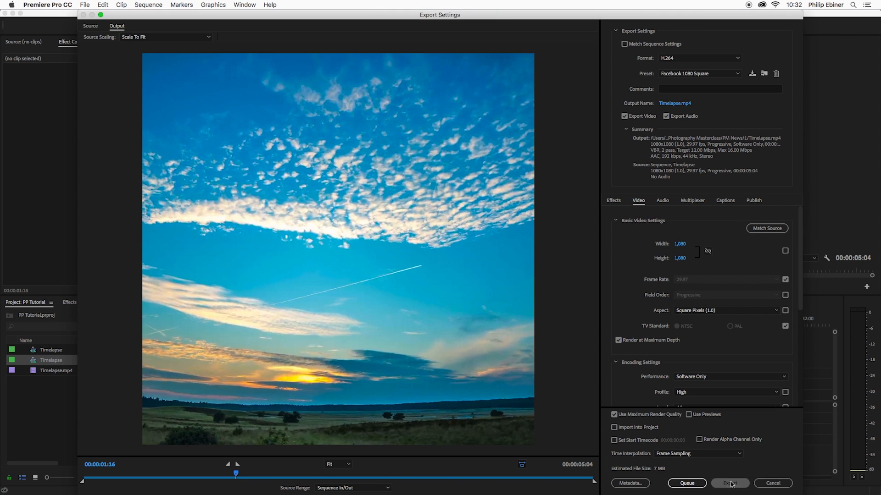
# - Export the sequence, producing the 1080 × 1080 Timelapse.mp4 movie
pyautogui.click(730, 484)
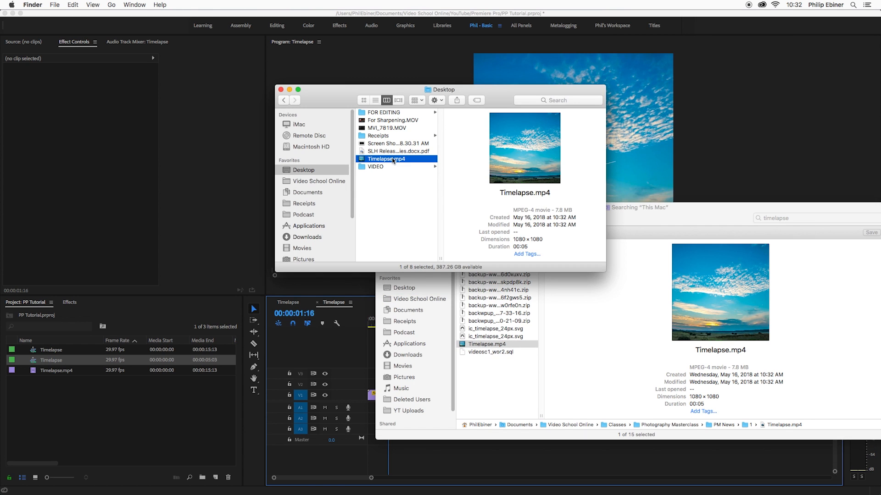
# - Open the exported Timelapse.mp4 in QuickTime Player and play the square clip
pyautogui.doubleClick(384, 159)
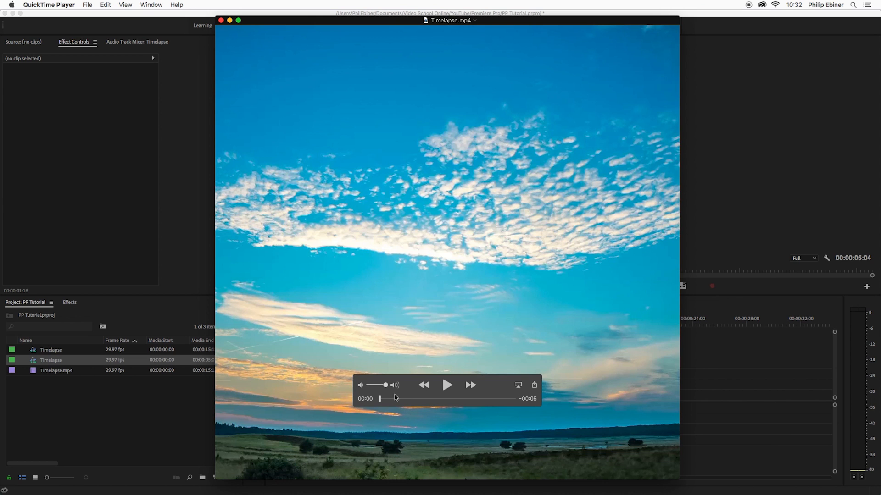
pyautogui.click(446, 385)
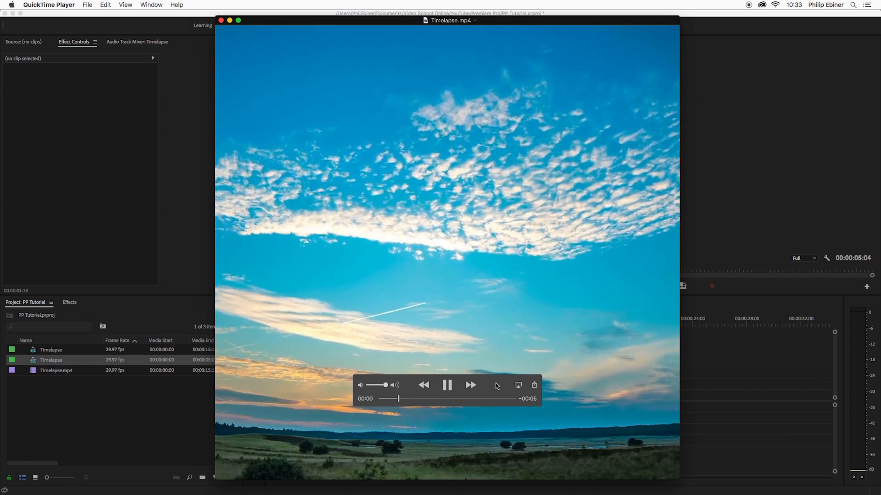